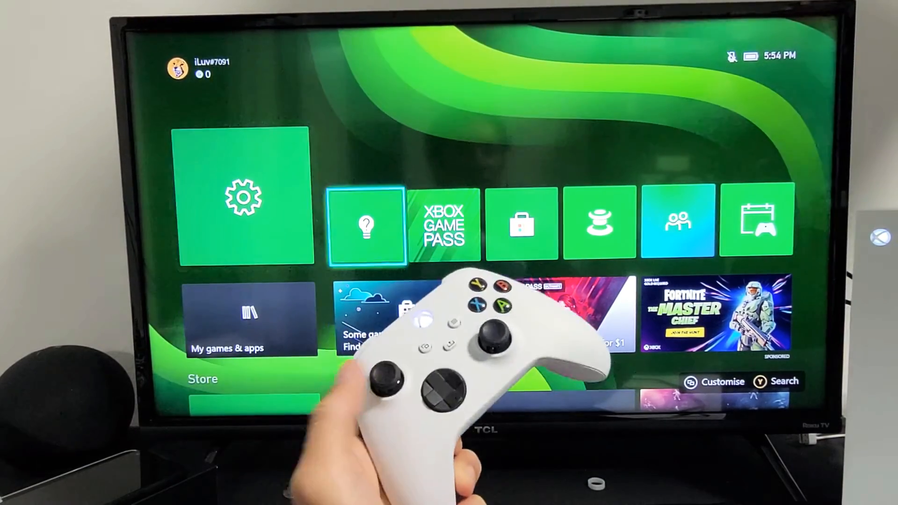
Go from Settings to Ease of Access and open the Narrator page, showing Narrator on.
{"action": "key", "text": "right"}
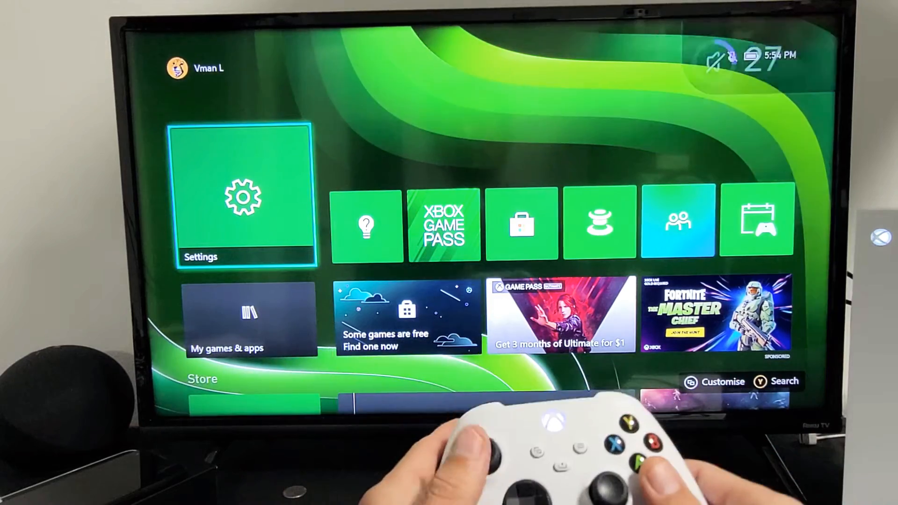
{"action": "left_click", "coordinate": [245, 195]}
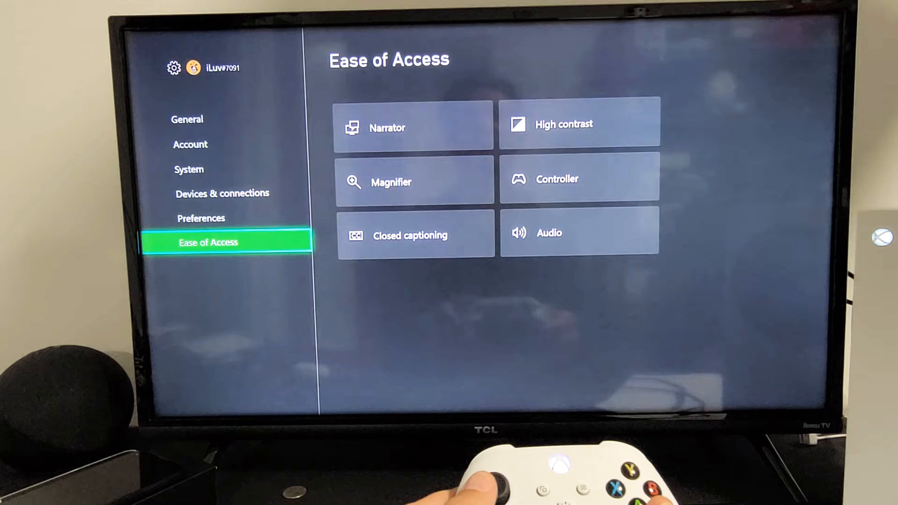
{"action": "left_click", "coordinate": [387, 128]}
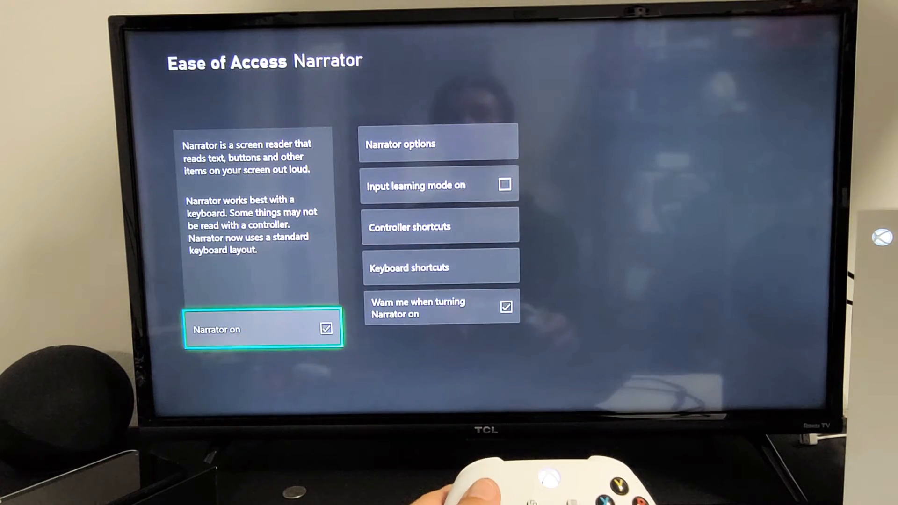